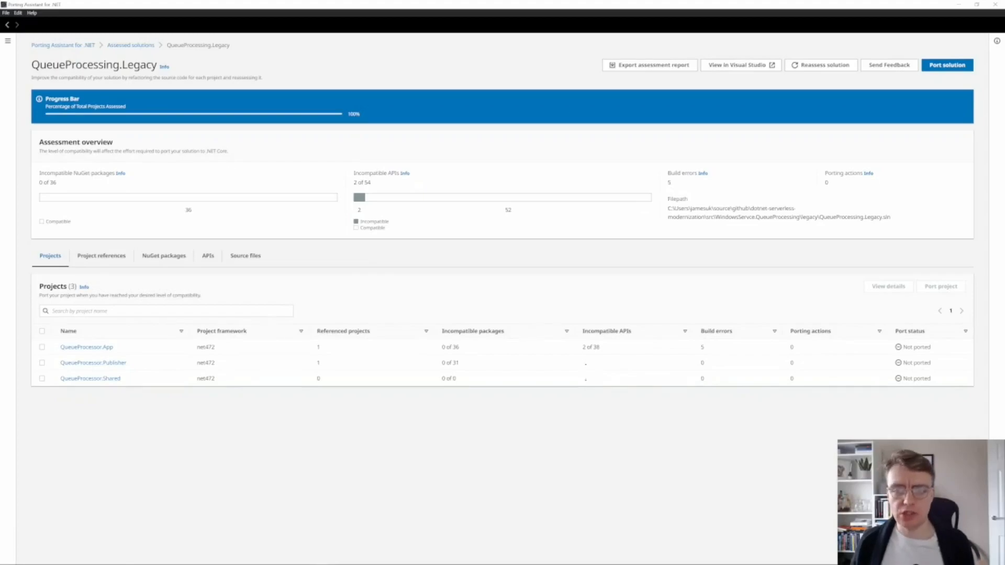
- Review the QueueProcessor.App assessment, then bring up template.yaml to add the PlaceOrderQueue SQS event with BatchSize 10
left_click(86, 346)
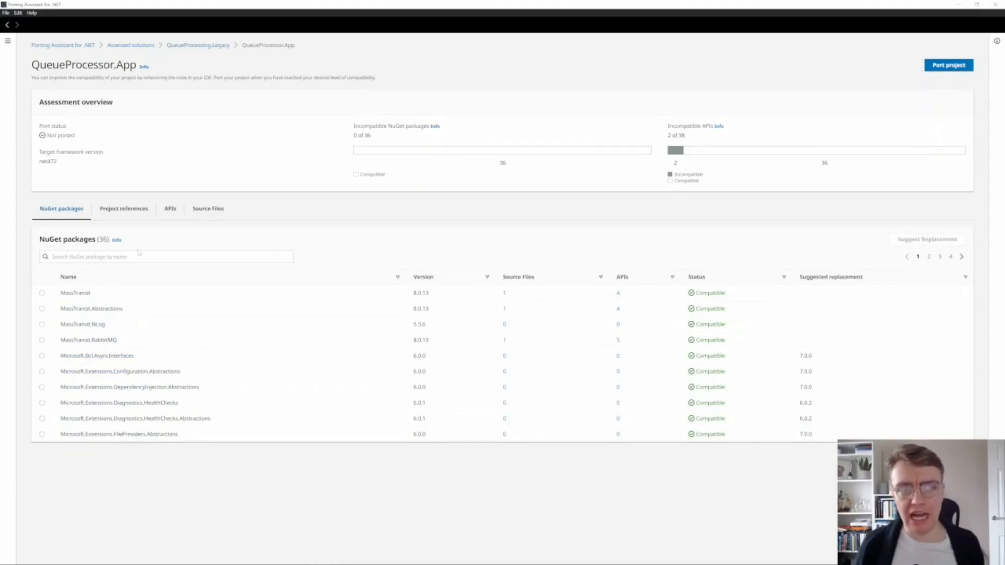
left_click(197, 45)
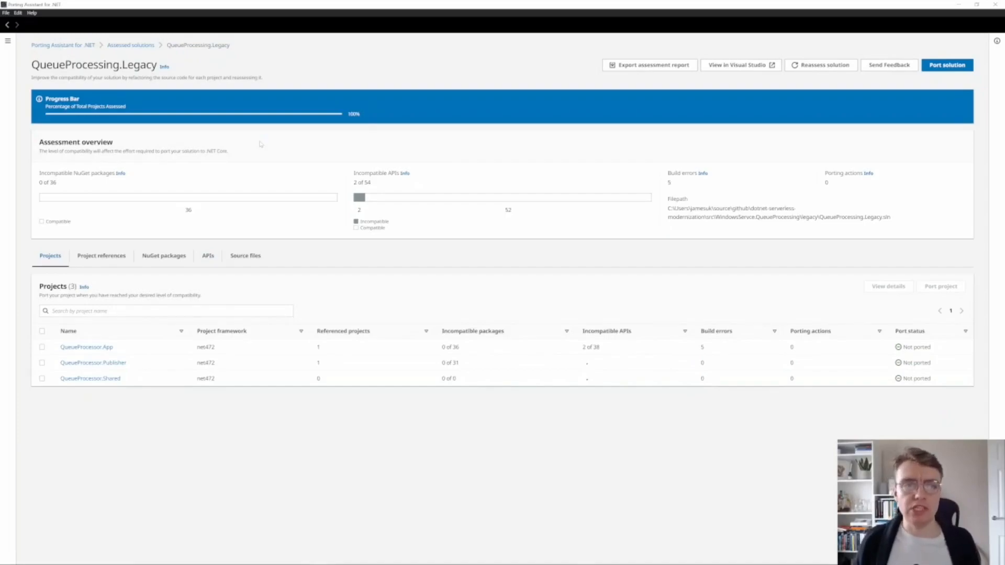
left_click(946, 64)
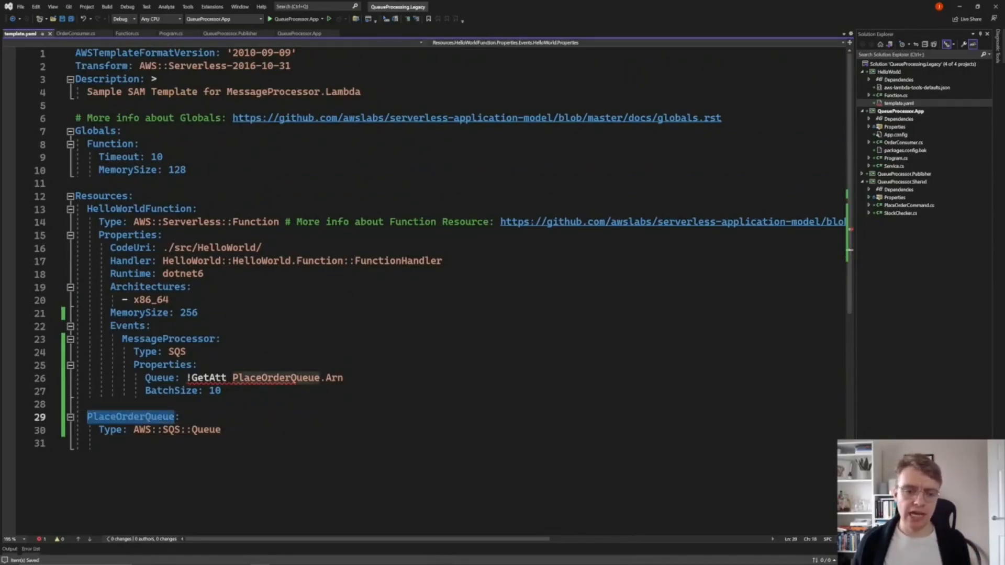
double_click(277, 378)
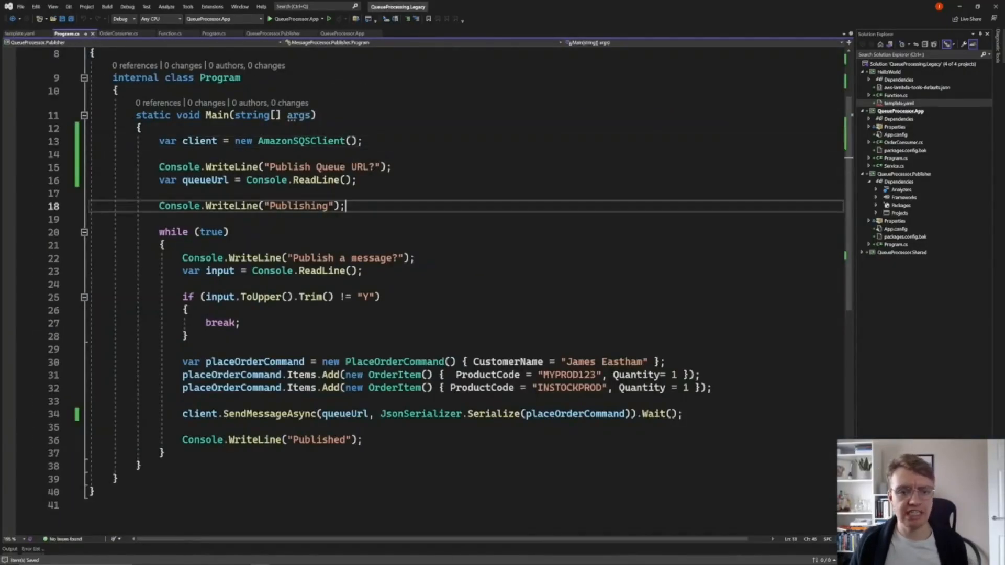
- Add Console.WriteLine("Publishing") after ReadLine in the publisher's Program.cs and save
left_click(48, 7)
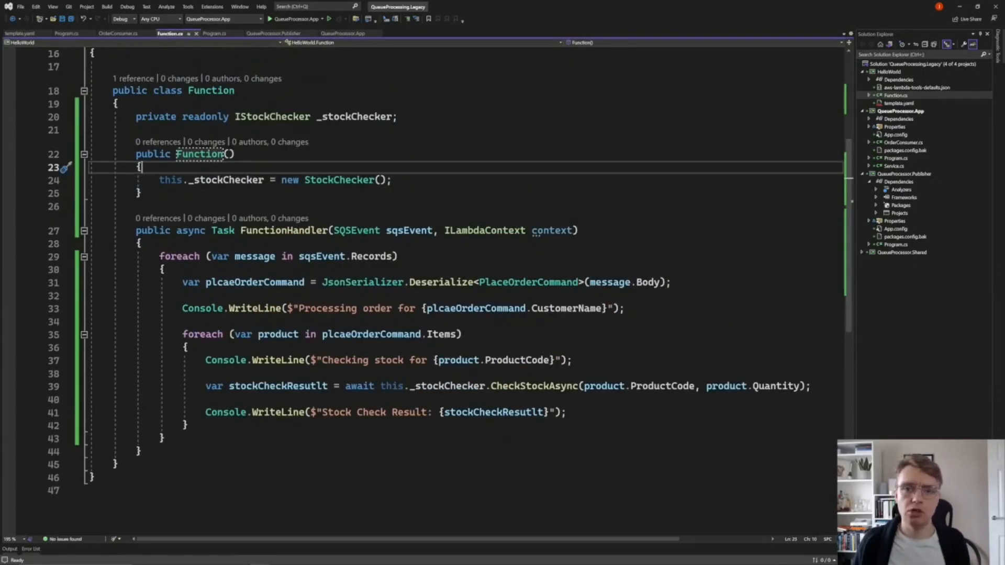
- Select the PlaceOrderCommand type in the HelloWorld Function.cs SQS handler
double_click(528, 281)
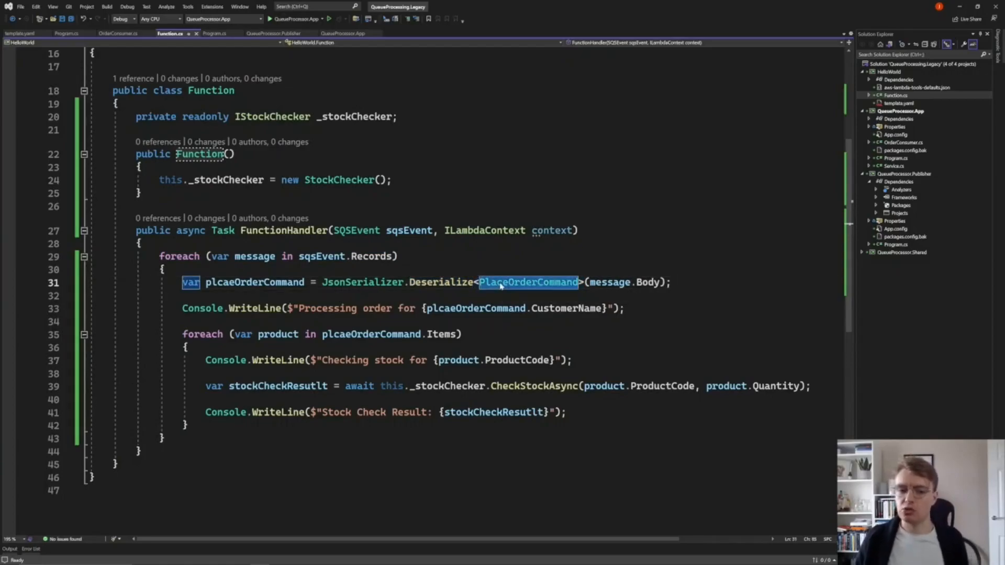